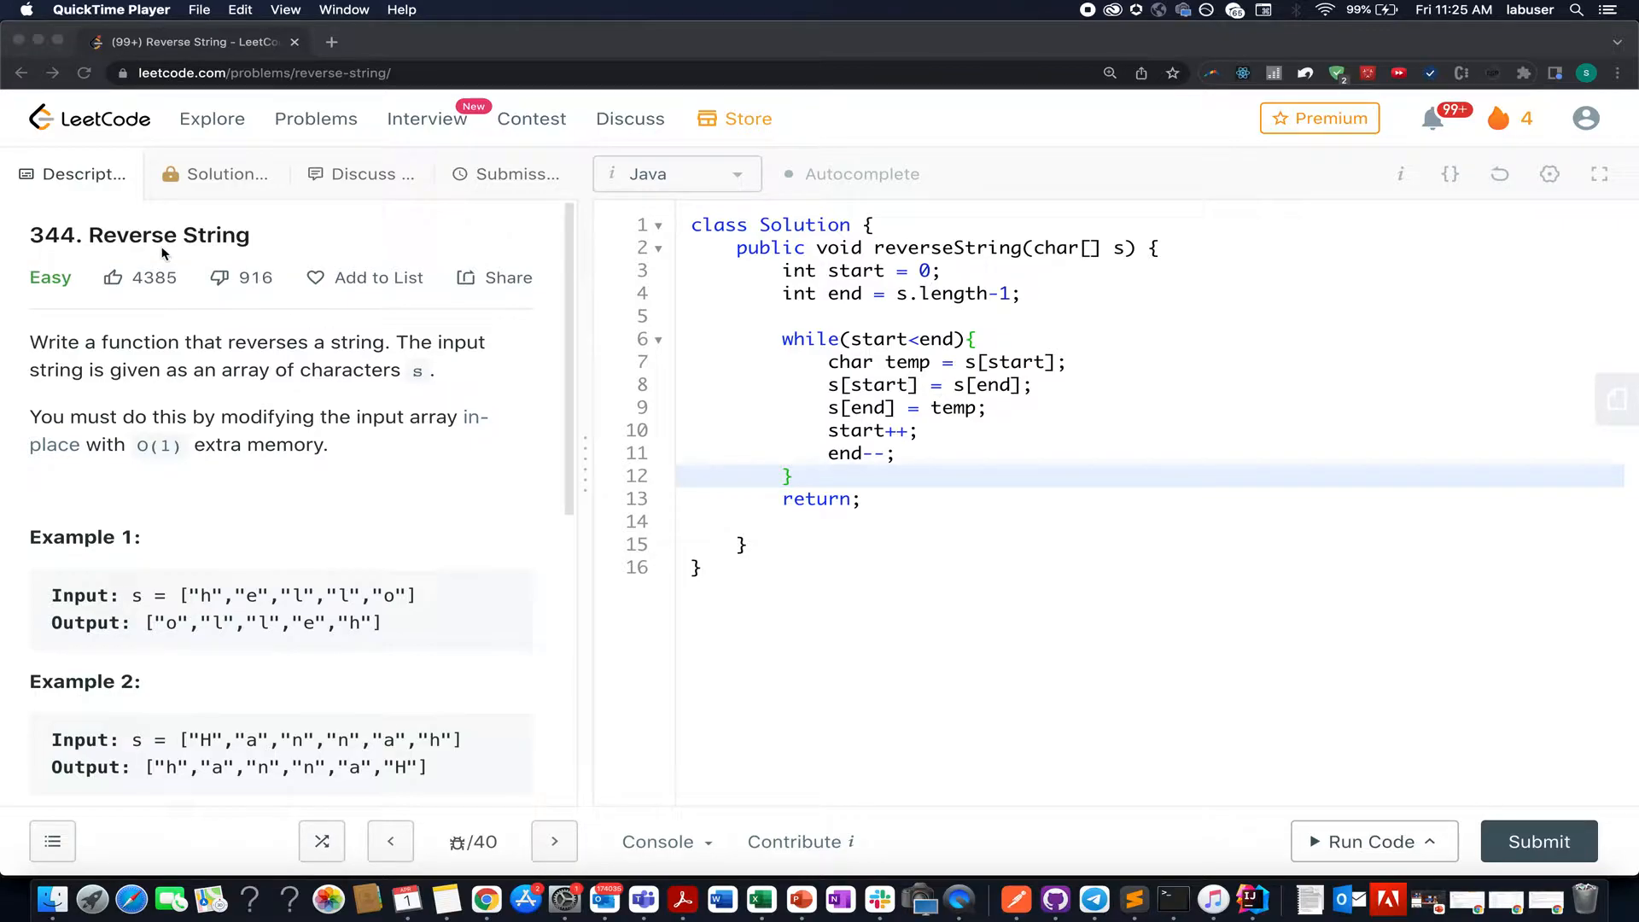
pyautogui.doubleClick(167, 234)
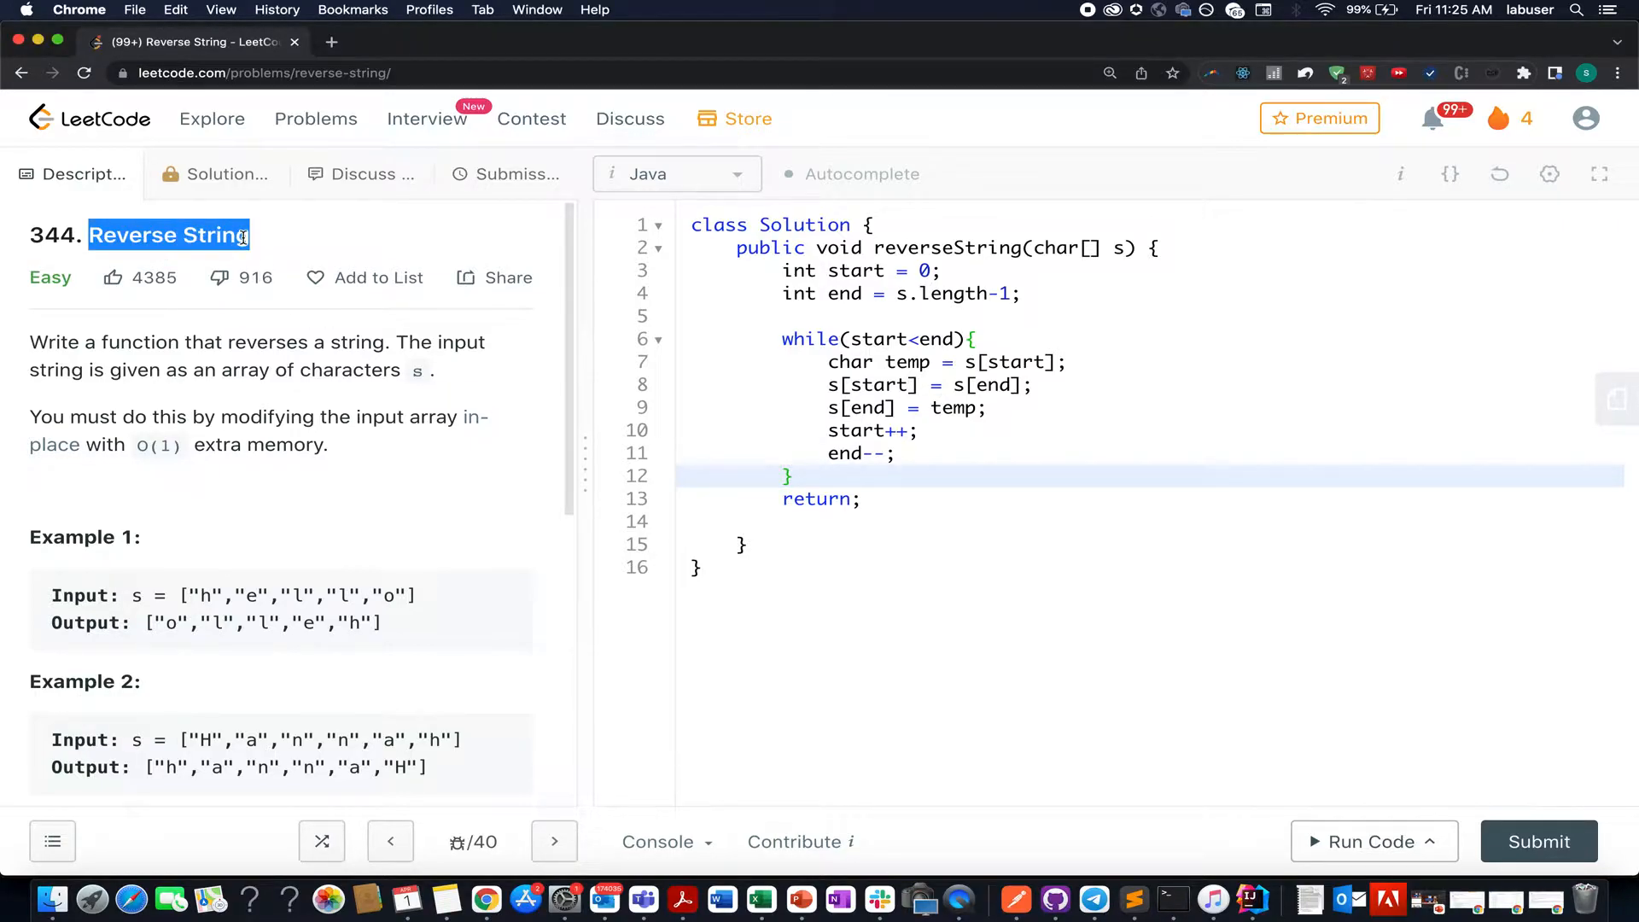
pyautogui.moveTo(977, 294)
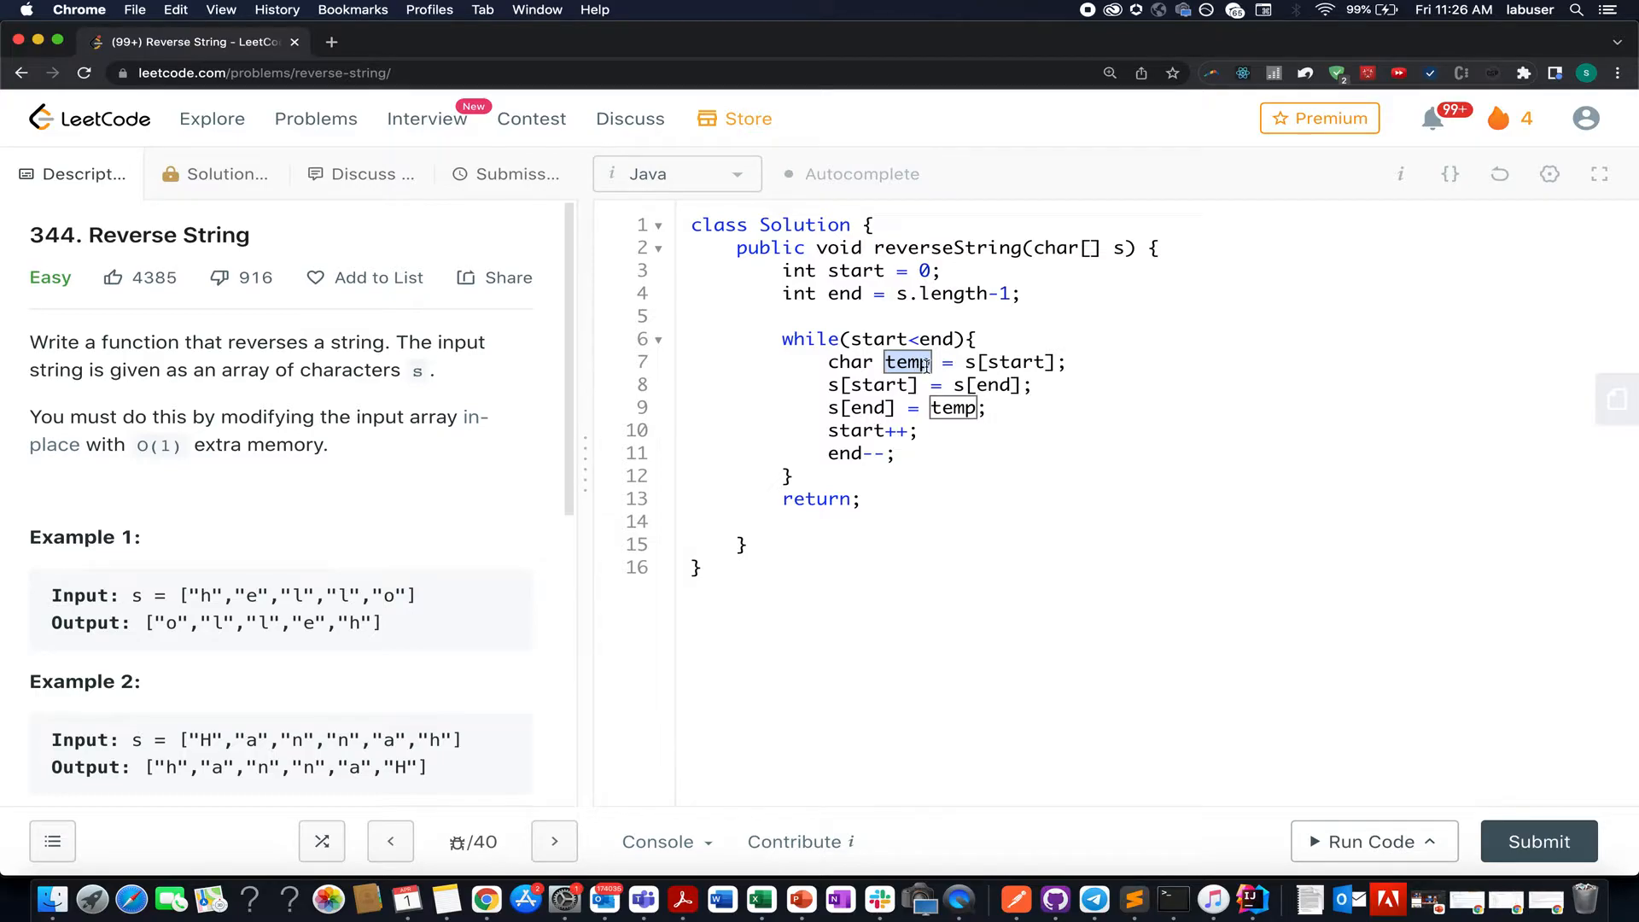
pyautogui.click(821, 430)
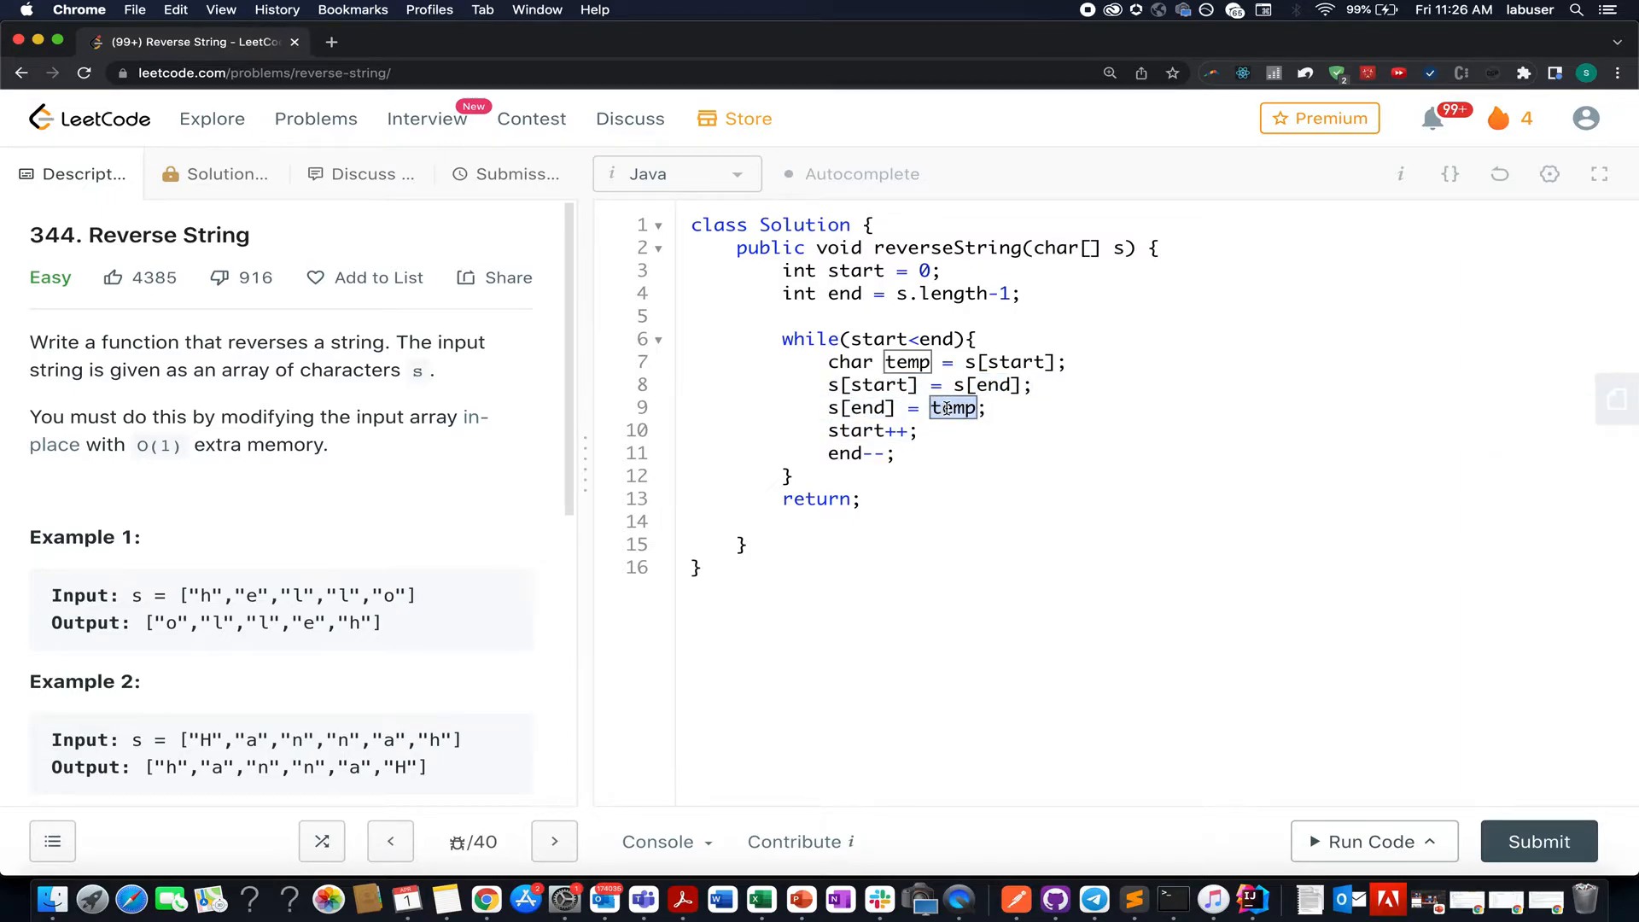
pyautogui.click(817, 431)
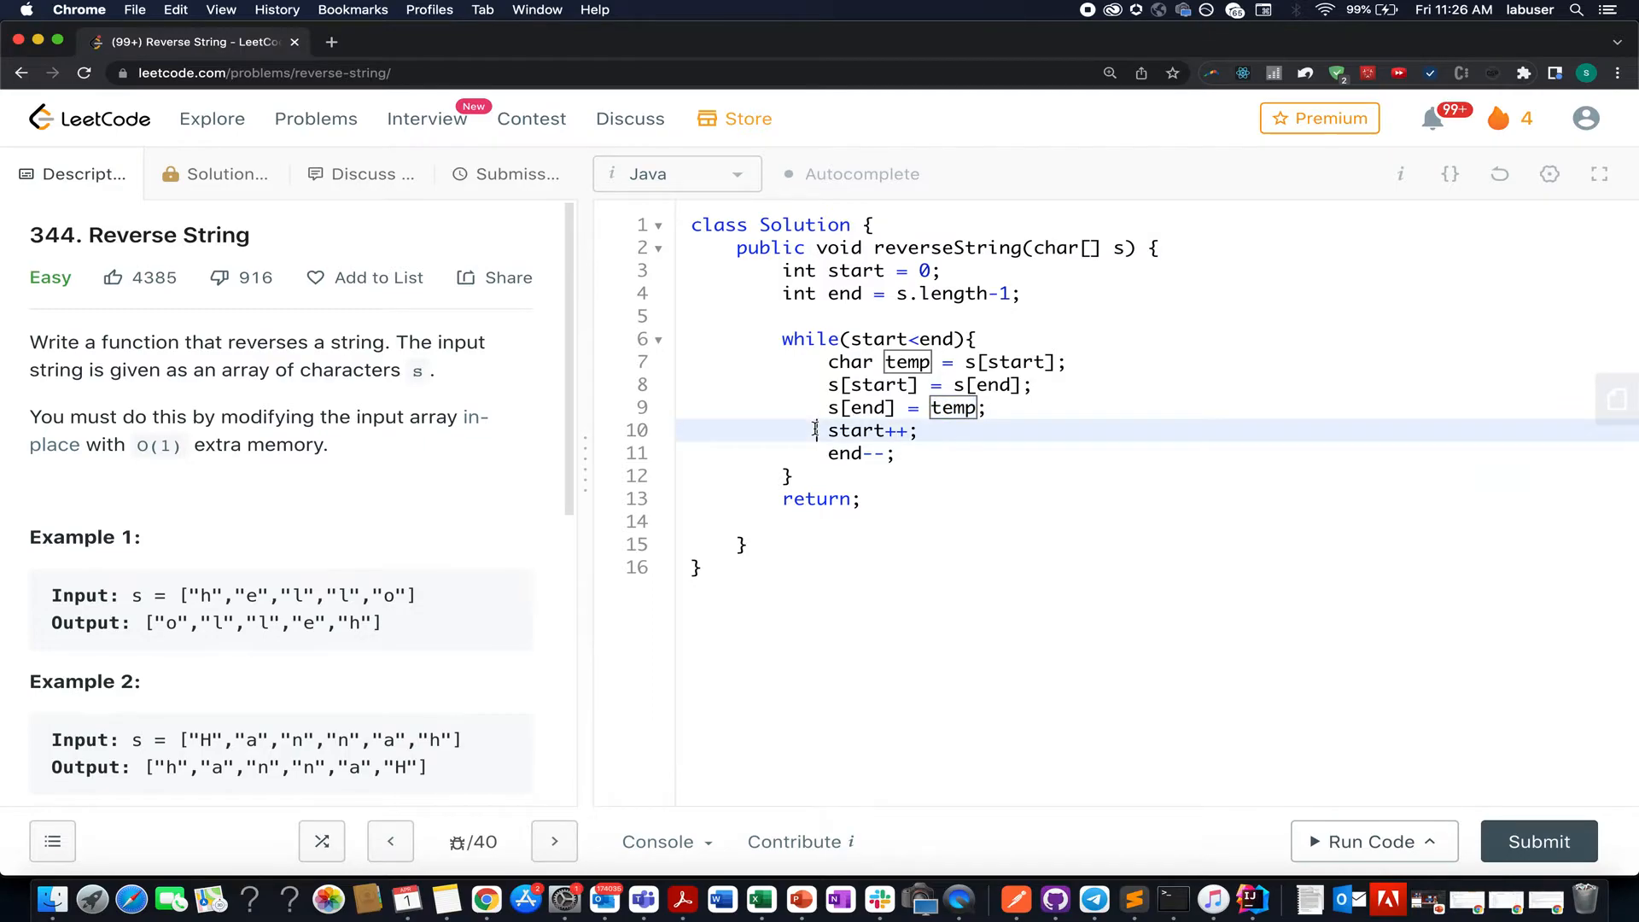